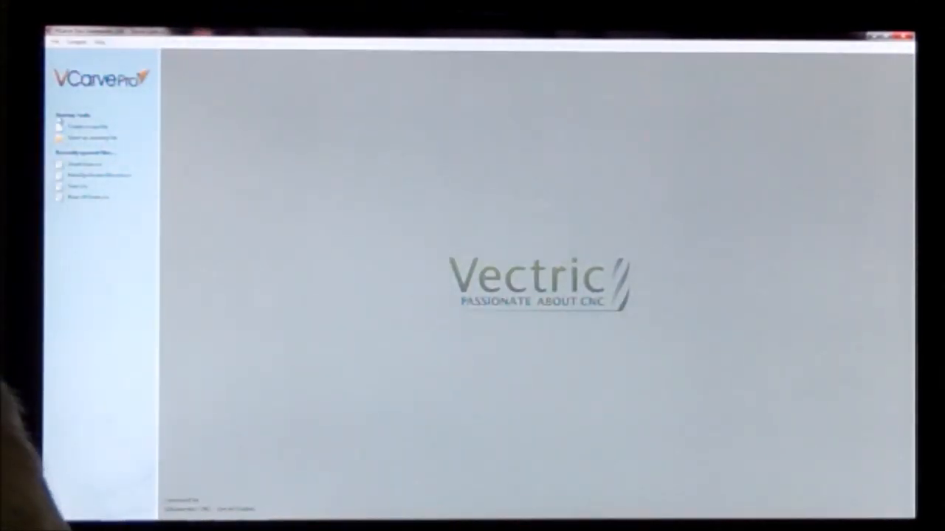
- Start a new blank square job from the startup screen
click(85, 125)
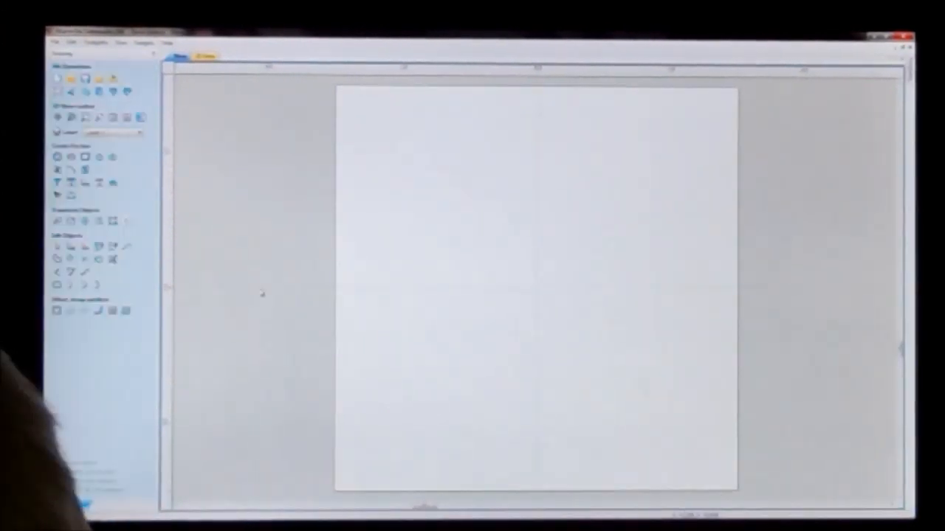
- Draw the large outer gear circle centred on the job with Draw Circle
click(58, 156)
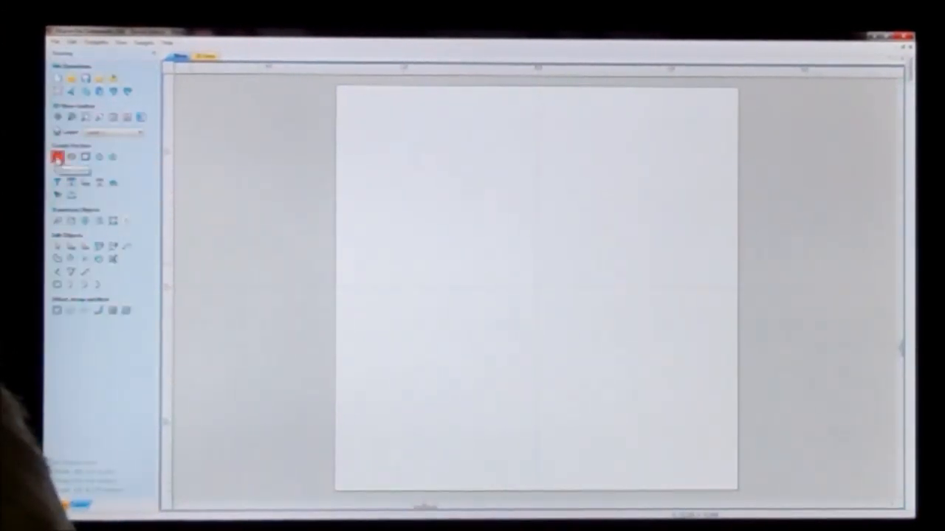
click(71, 156)
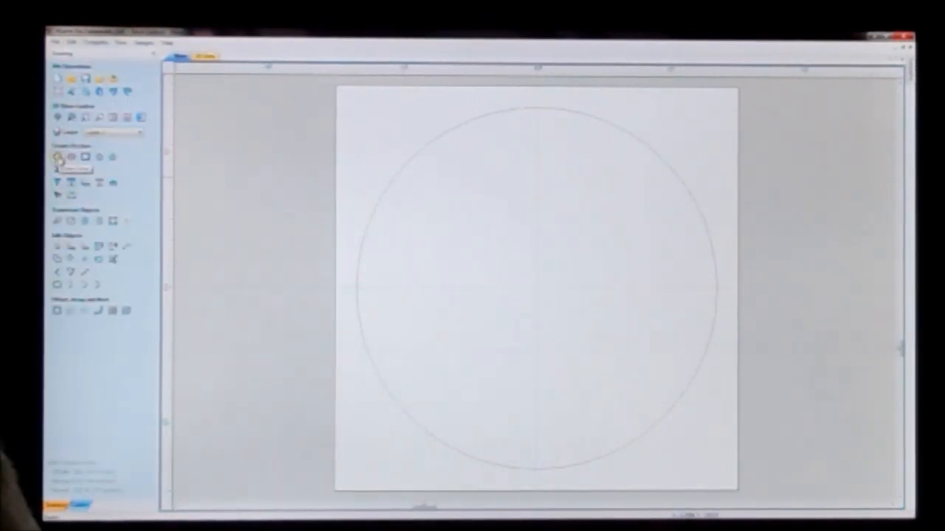
click(59, 157)
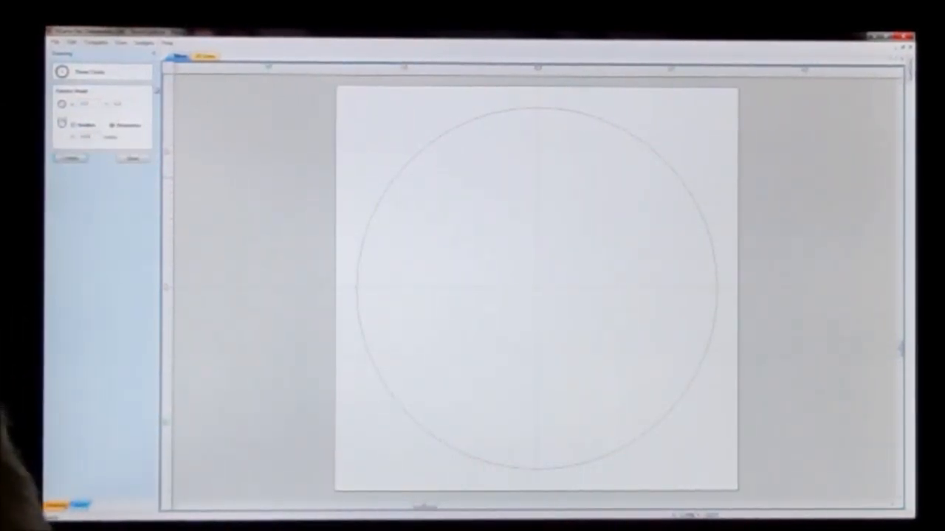
click(70, 158)
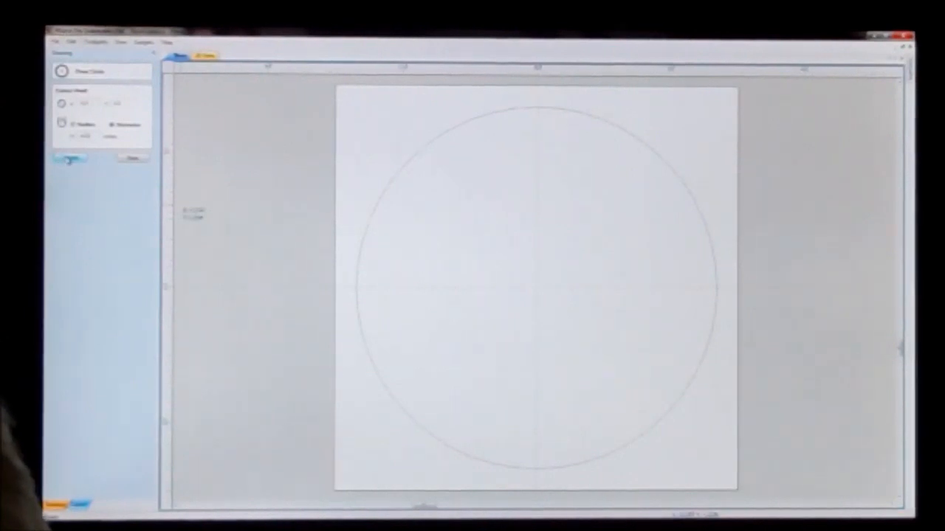
- Create a slightly smaller concentric circle inside the outer gear circle
click(69, 157)
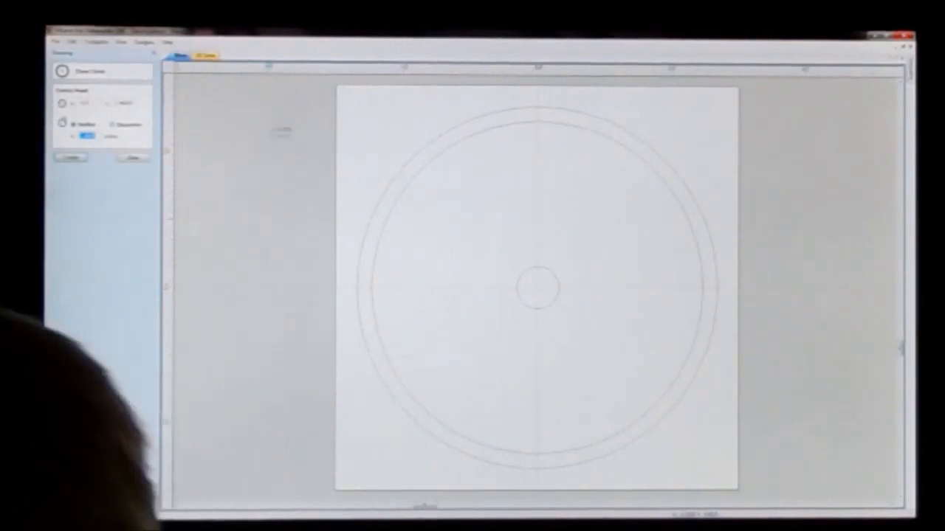
- Add a small centre-hole circle at the middle of the job
click(114, 125)
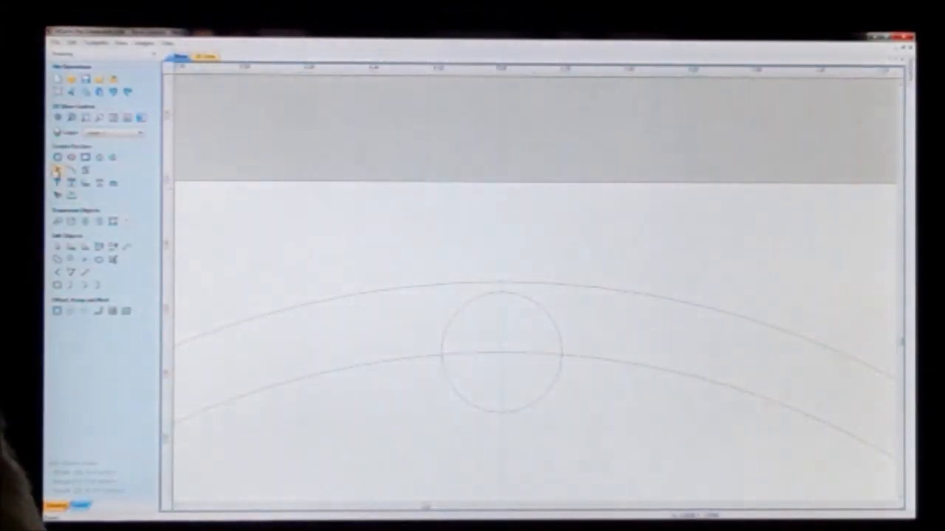
- Place a small circle on the inner ring at top centre to begin a tooth
click(58, 172)
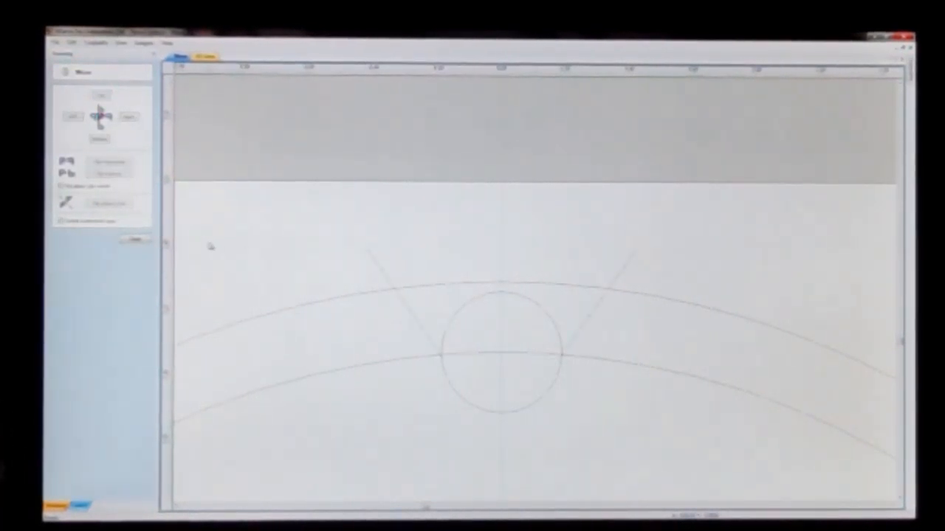
mouse_move(328, 241)
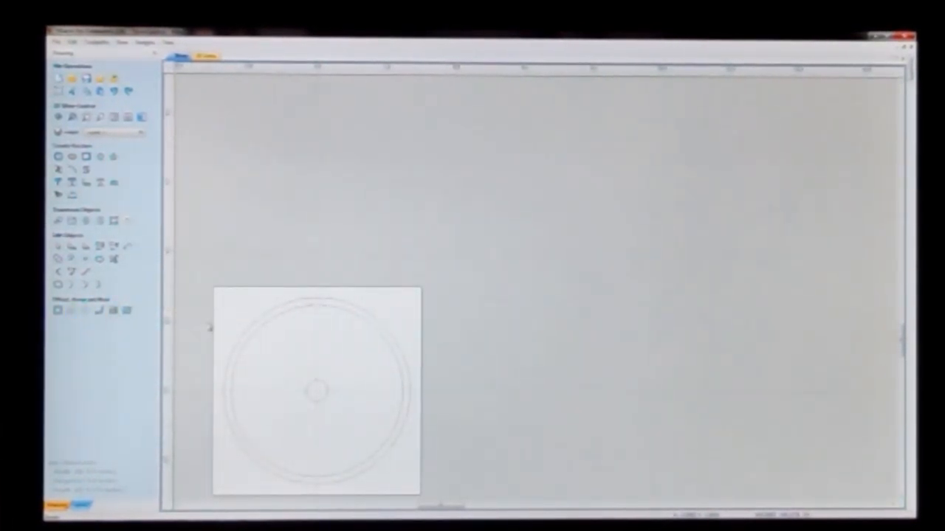
- Close the Move form and zoom out to the full job
click(85, 310)
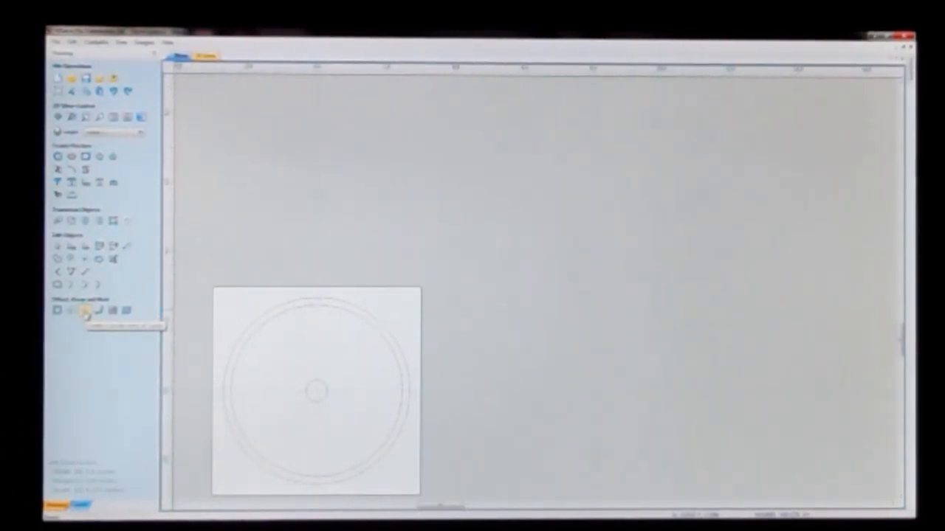
- Select the rim circles and start shaping them into the toothed gear outline
click(85, 310)
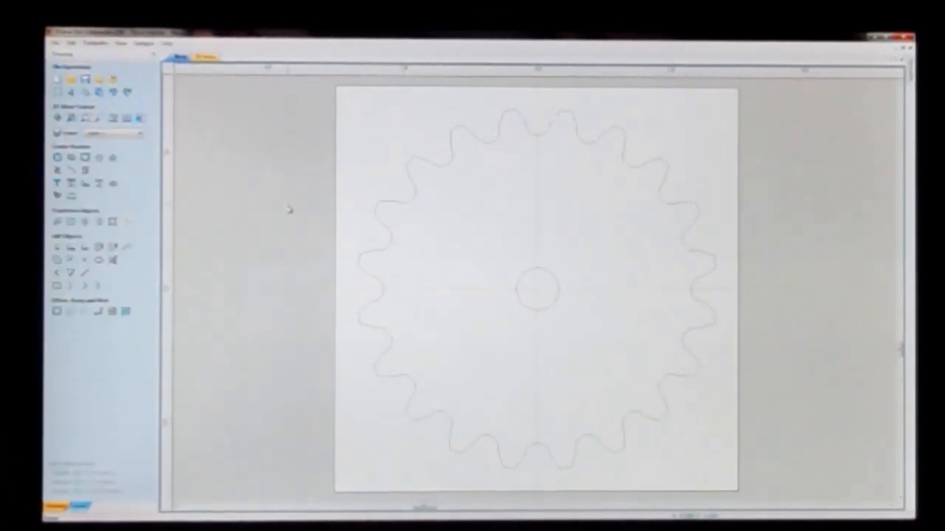
mouse_move(270, 229)
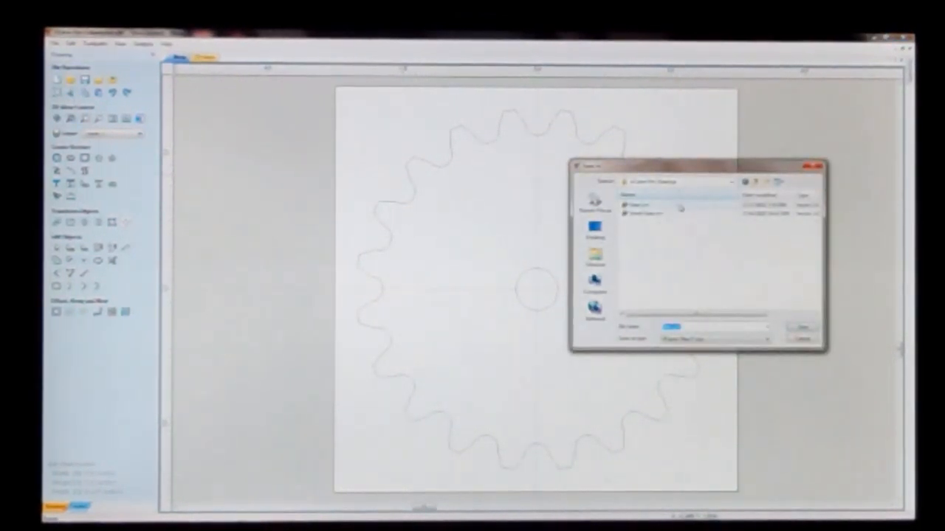
- Confirm Save As to store the 20-tooth gear job file
click(801, 327)
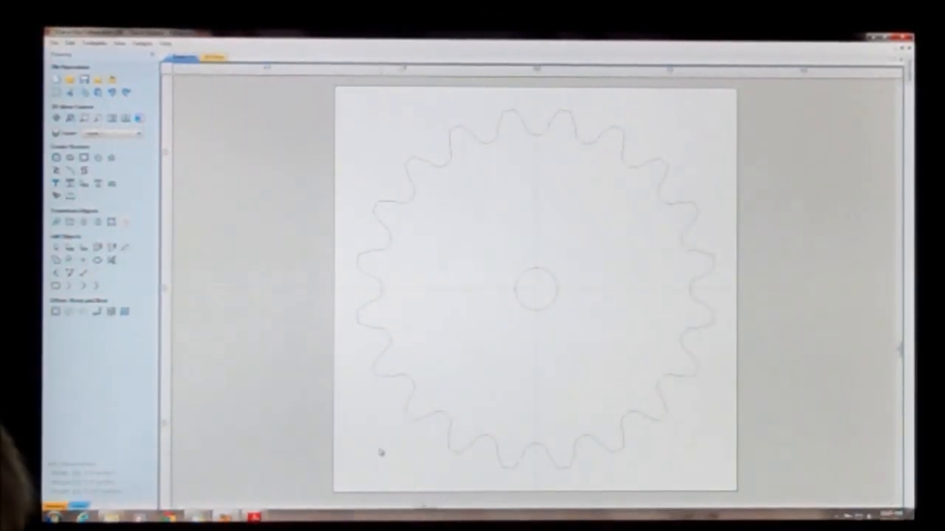
mouse_move(245, 204)
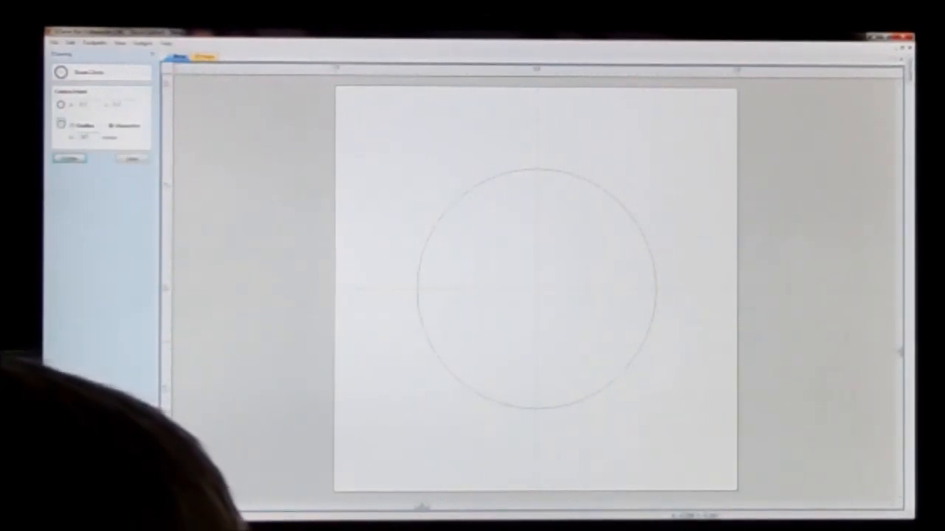
- Create the large outer circle and a slightly smaller inner circle for the 8-tooth gear
click(70, 159)
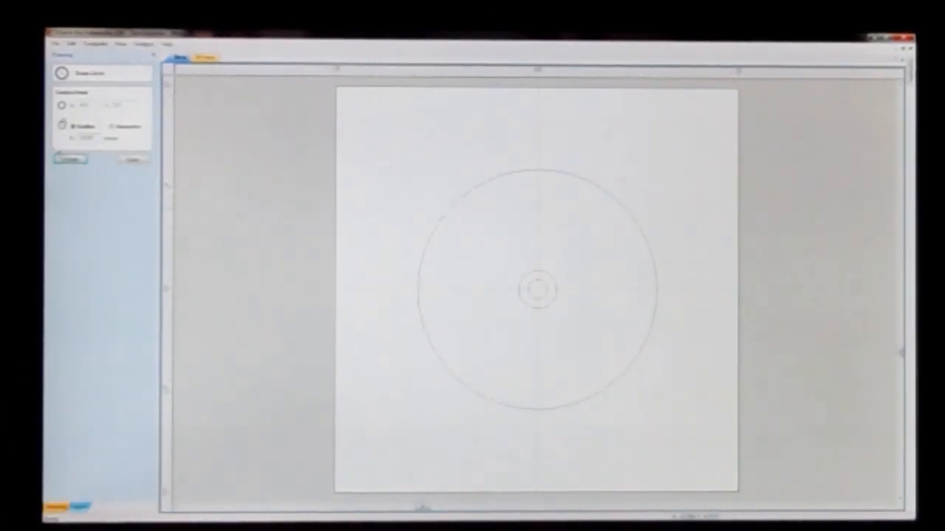
click(71, 158)
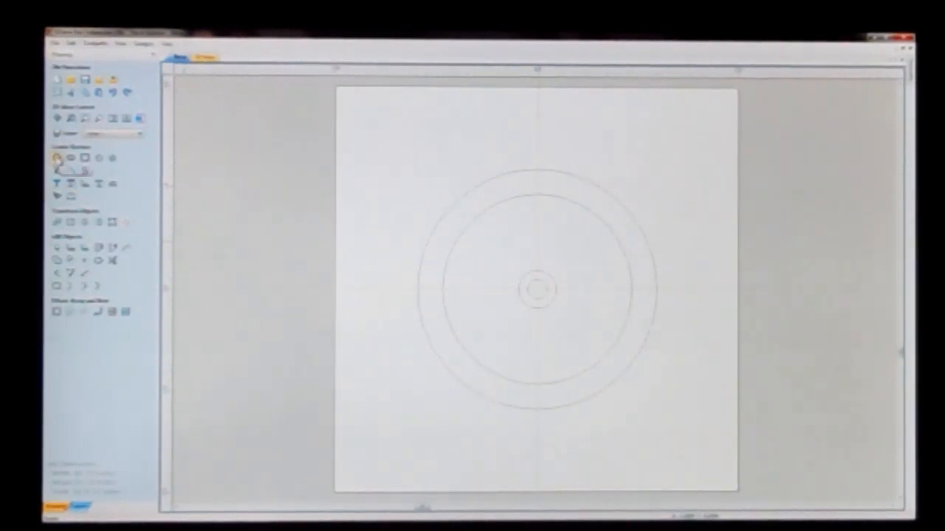
- Draw a small circle at the top of the 8-tooth layout, straddling the inner circle
click(58, 158)
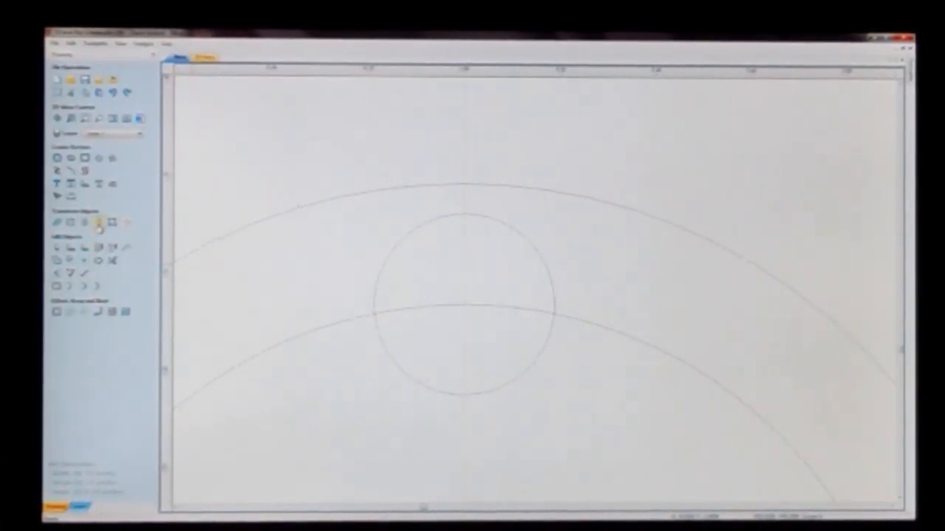
click(99, 222)
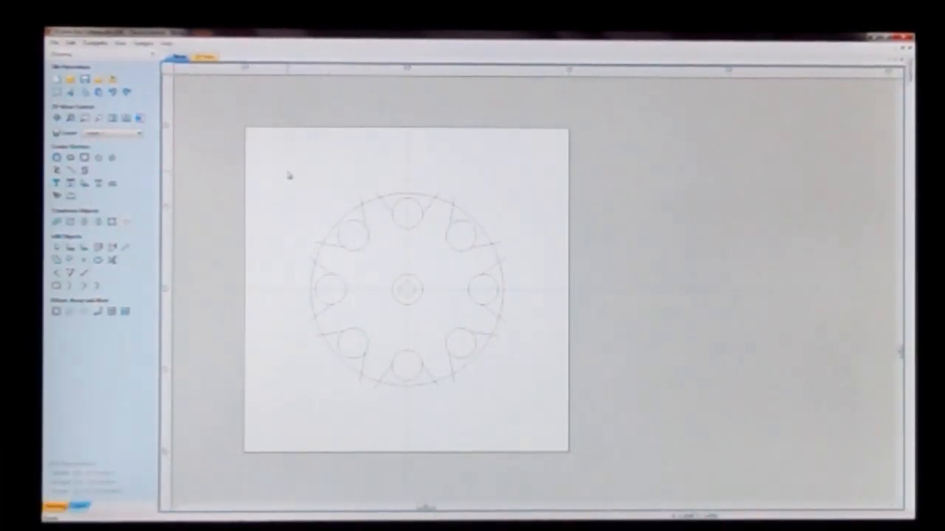
- Start the Trim tool to remove overlaps in the eight-circle small gear layout
click(111, 261)
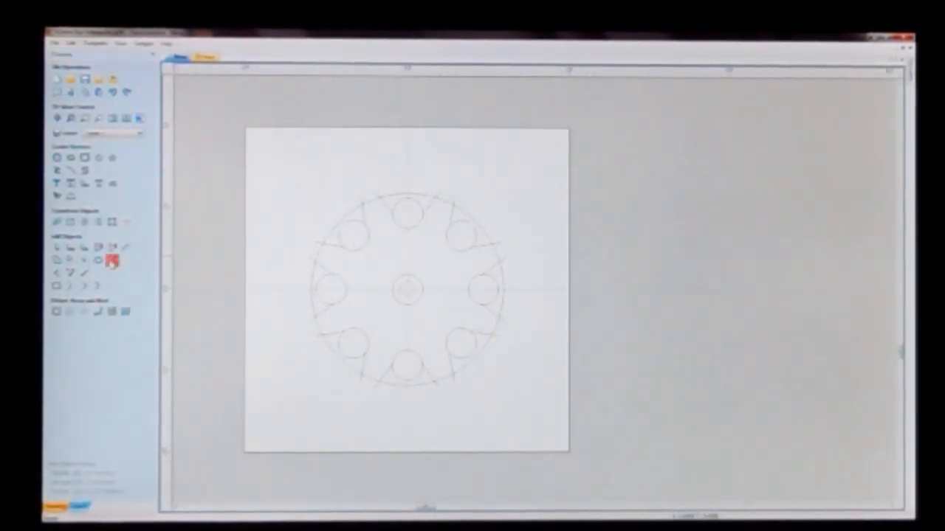